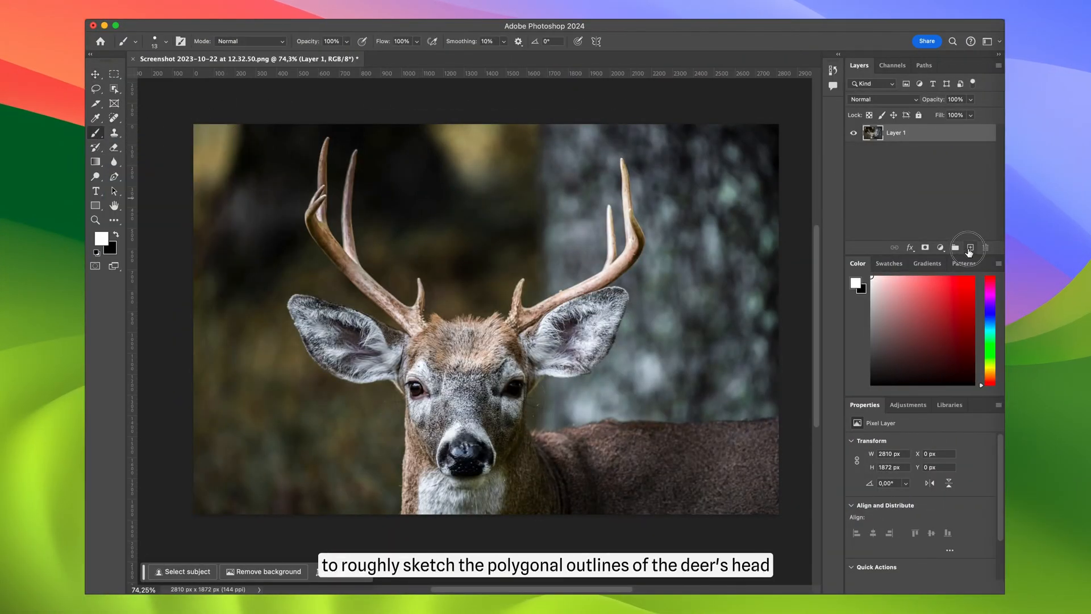
Step: Add a new empty layer in Photoshop for the white polygonal sketch of the deer's left half
{"action": "left_click", "coordinate": [970, 248]}
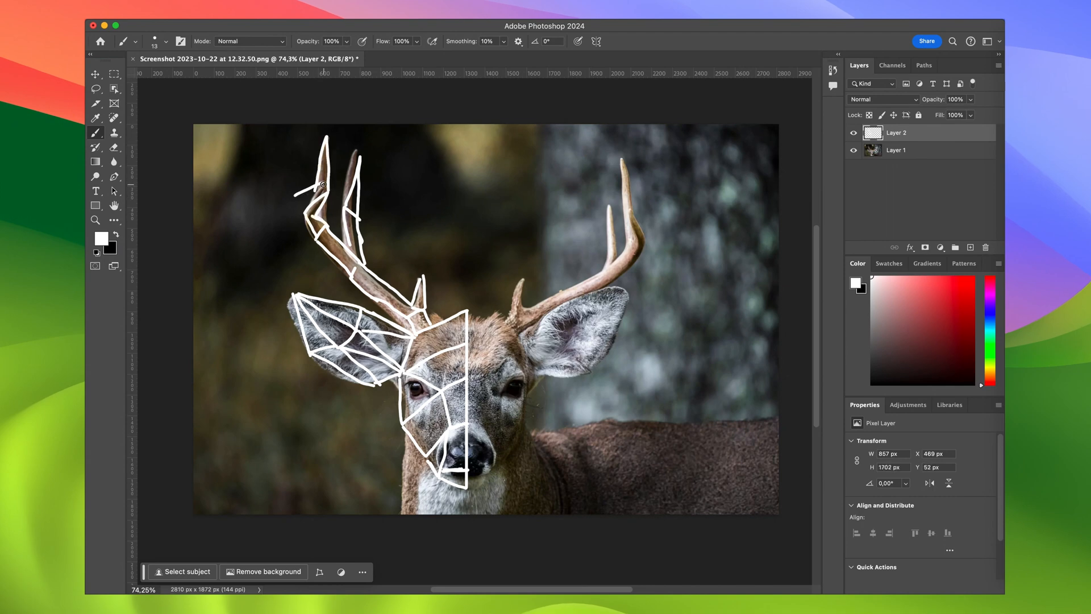
{"action": "left_click", "coordinate": [114, 74]}
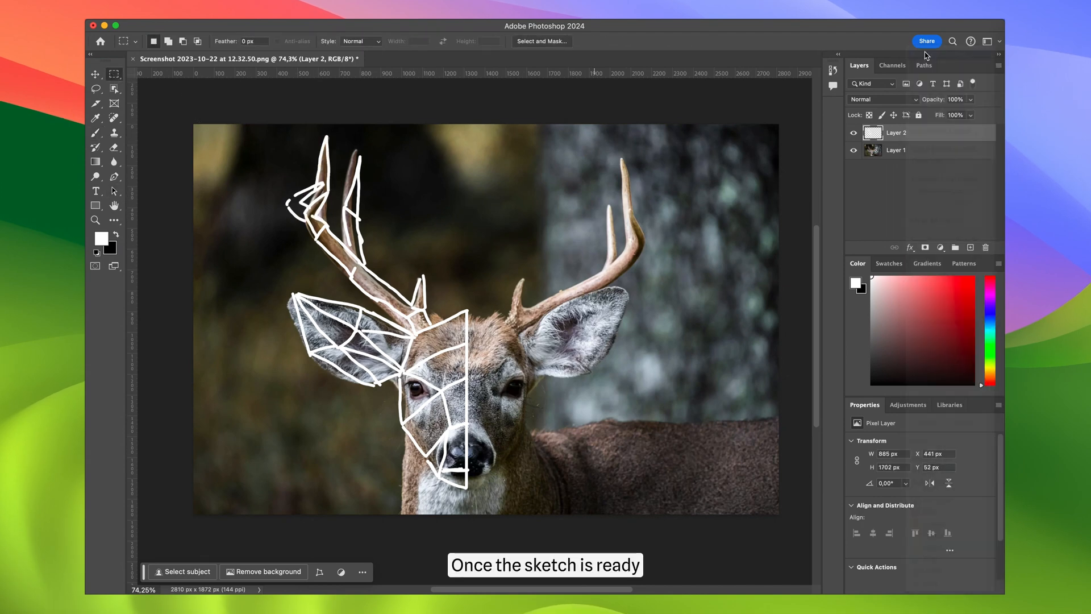
{"action": "right_click", "coordinate": [896, 132]}
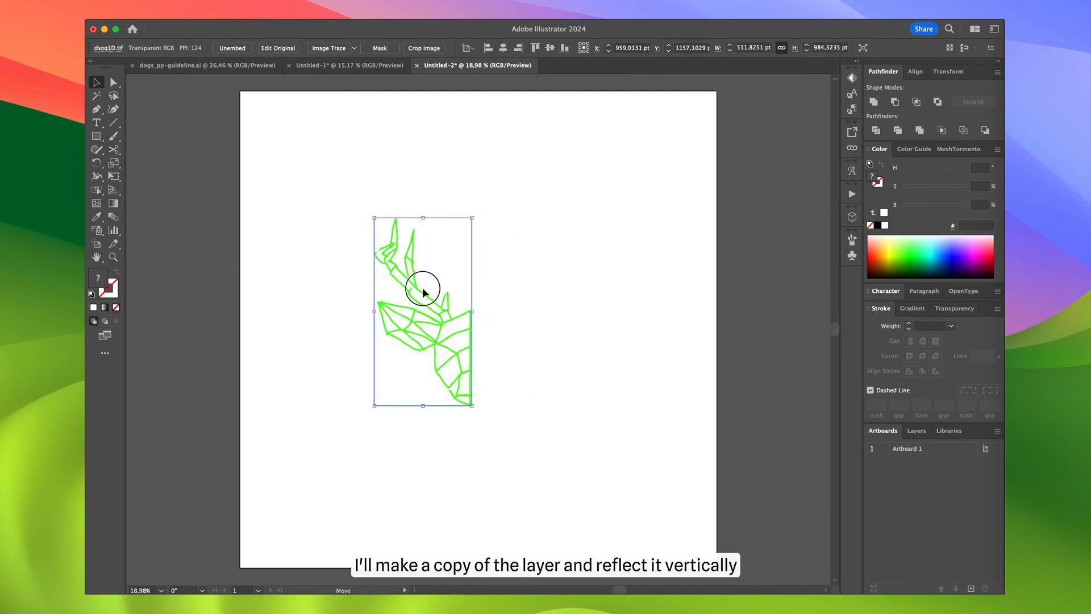
Step: Reflect the copied half-sketch vertically via Object > Transform > Reflect
{"action": "left_click", "coordinate": [251, 28]}
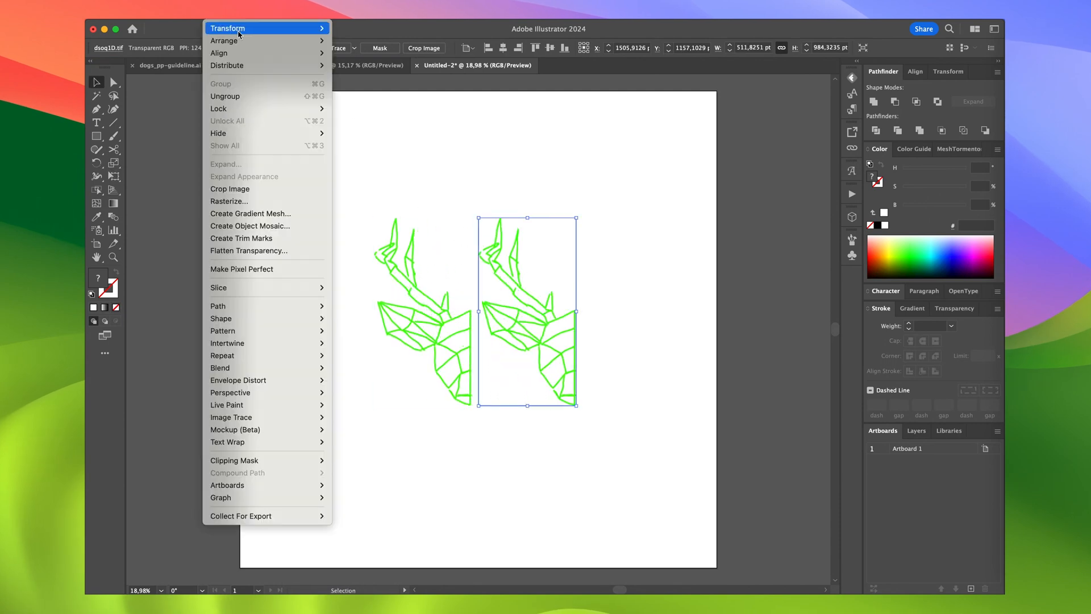
{"action": "left_click", "coordinate": [227, 28]}
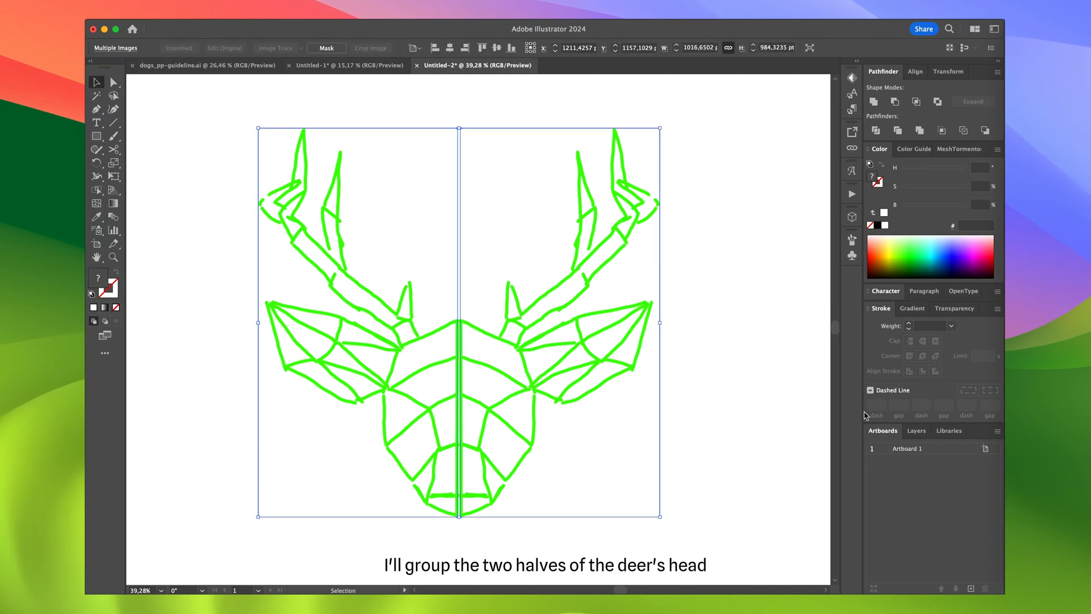
Step: Lower the grouped sketch's opacity in the Transparency panel to a pale tracing guide
{"action": "left_click", "coordinate": [954, 308]}
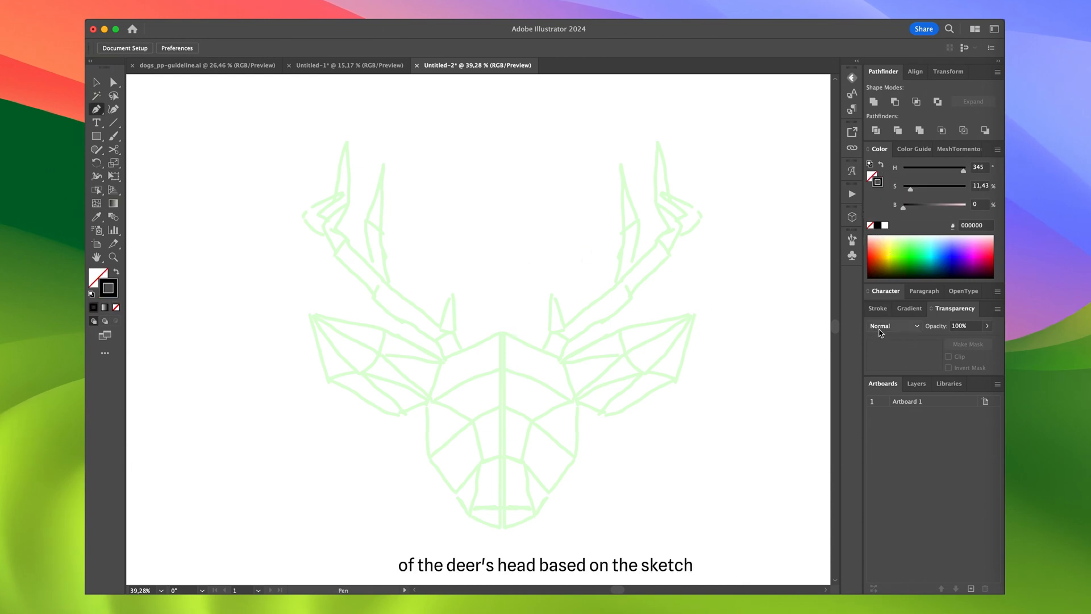
Step: Trace the left ear and face with Pen tool anchors in a black 3 pt stroke
{"action": "left_click", "coordinate": [877, 308]}
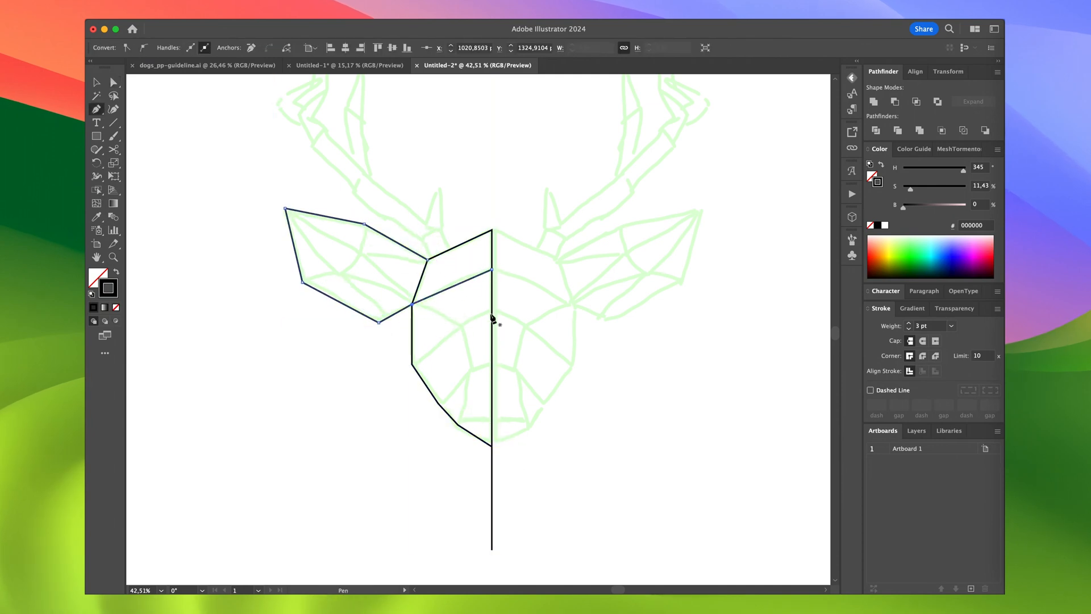
{"action": "left_click", "coordinate": [462, 427]}
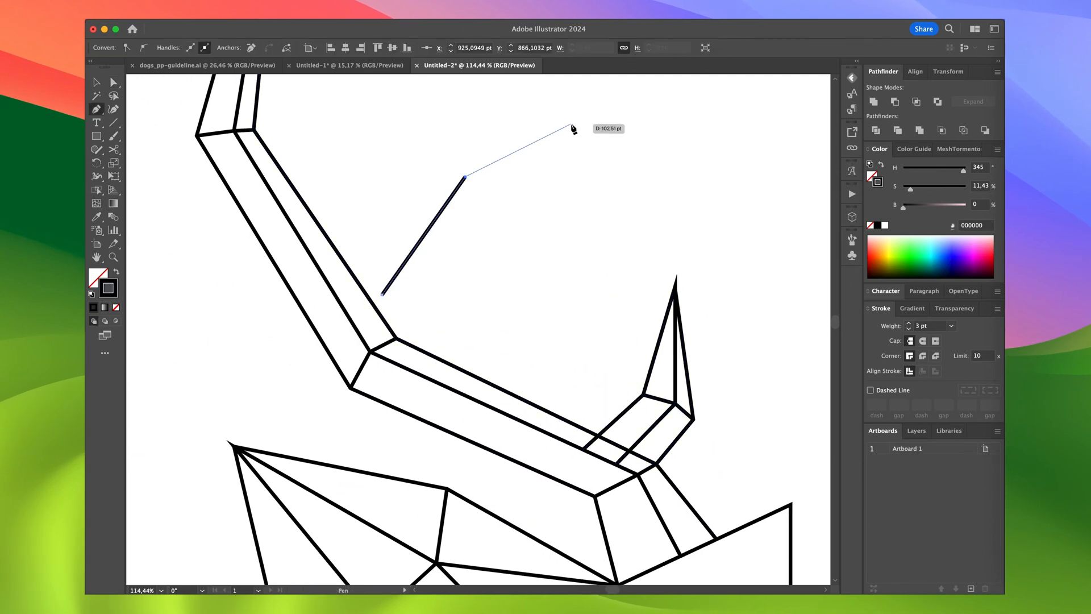
Step: Continue placing Pen anchors along the antler segments and remaining facial planes
{"action": "left_click", "coordinate": [569, 129]}
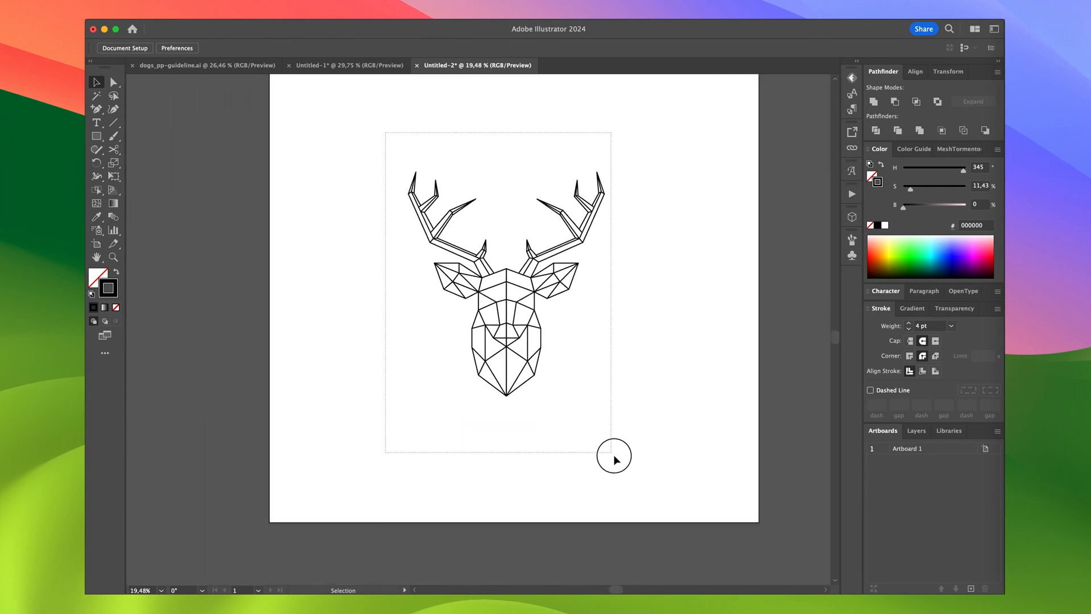
Step: Select the finished deer line art and pick a forest photo from Pexels
{"action": "left_click", "coordinate": [501, 314]}
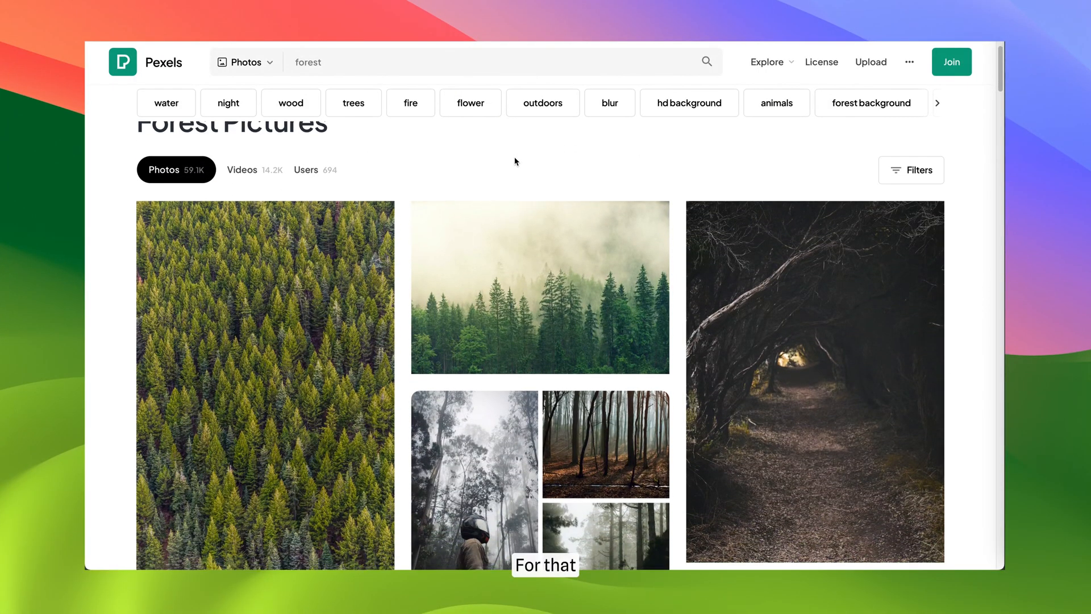
{"action": "left_click", "coordinate": [539, 287]}
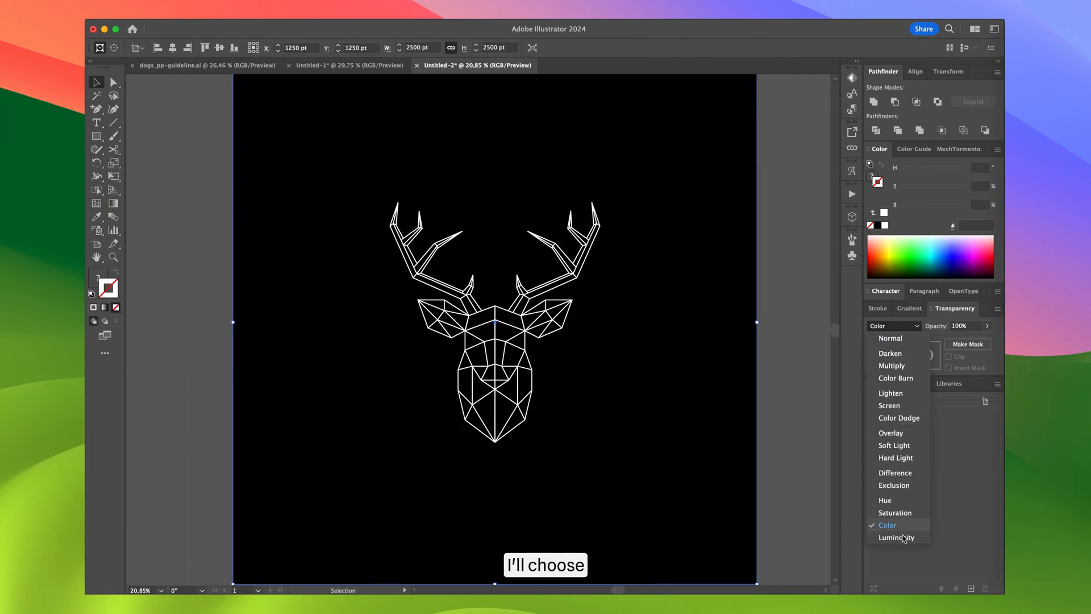
Step: Set the forest photo's blending mode to Luminosity in the Transparency panel
{"action": "left_click", "coordinate": [896, 537]}
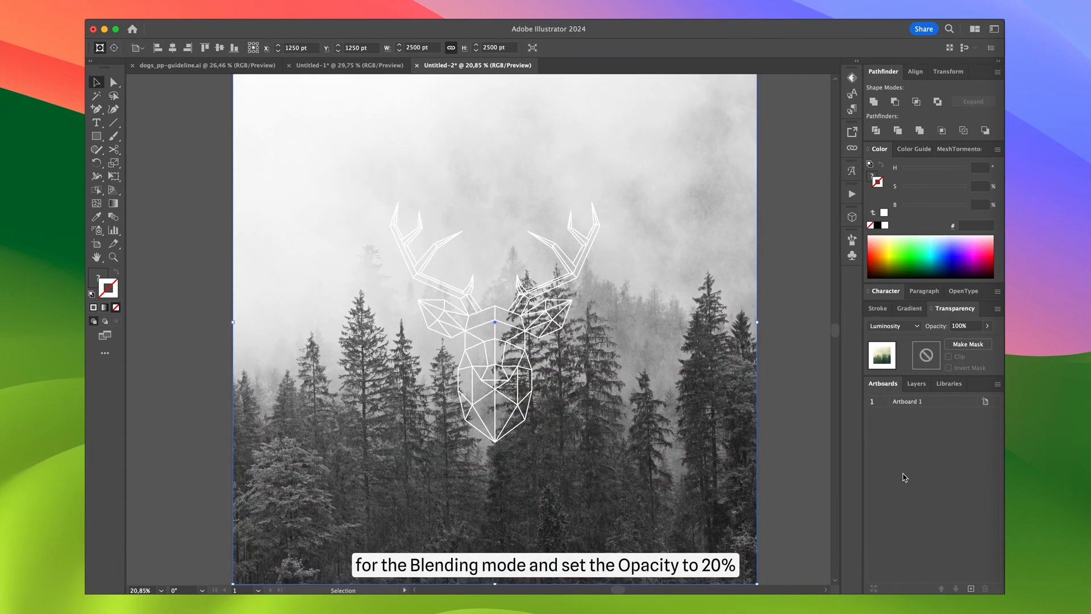